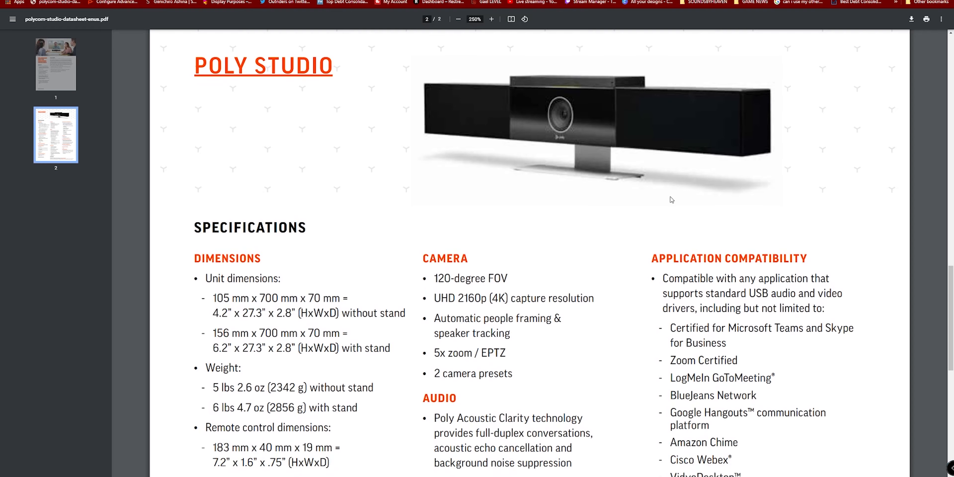
# Choose Echo Cancelling Speakerphone (Polycom Studio Audio) as the Windows playback device from the tray
pyautogui.scroll(-3)
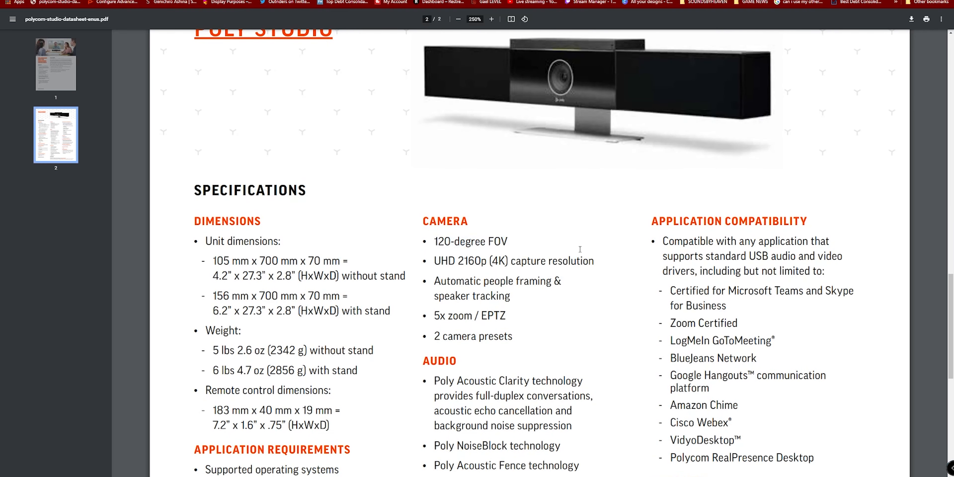
pyautogui.scroll(-3)
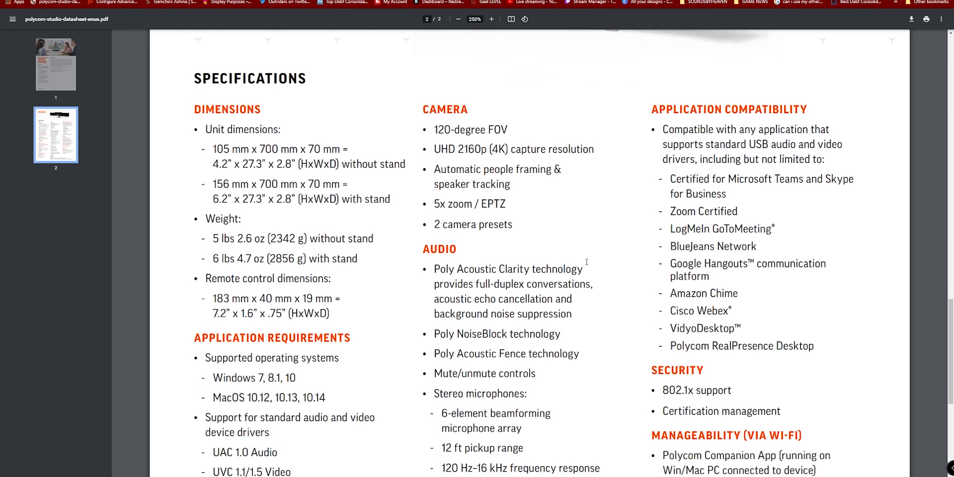
pyautogui.scroll(-3)
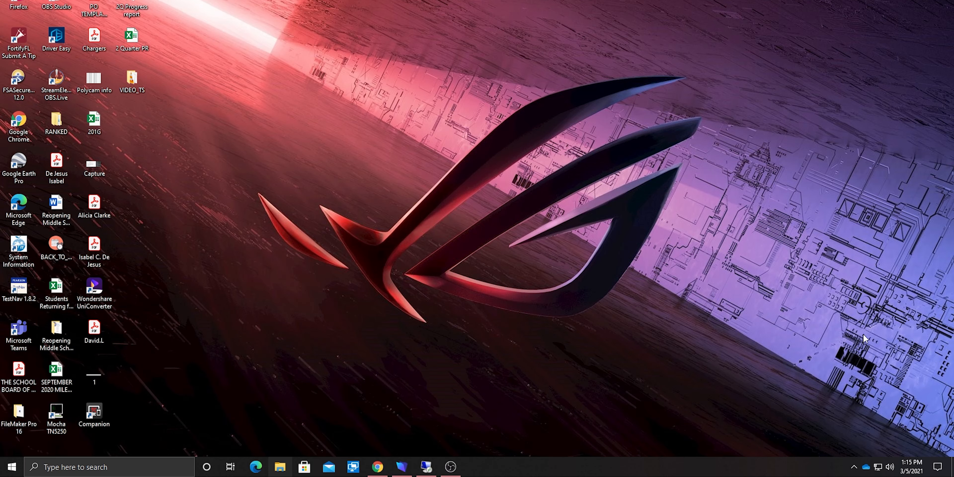
pyautogui.click(889, 467)
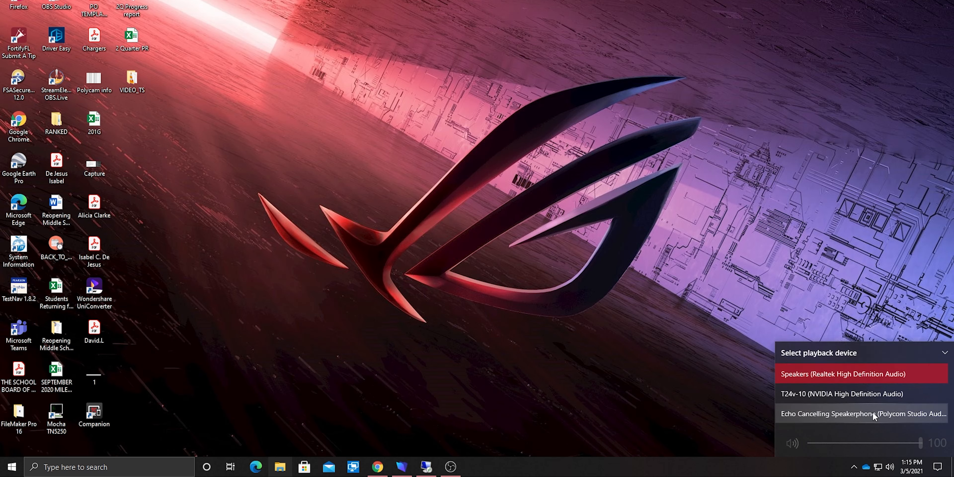
pyautogui.click(861, 414)
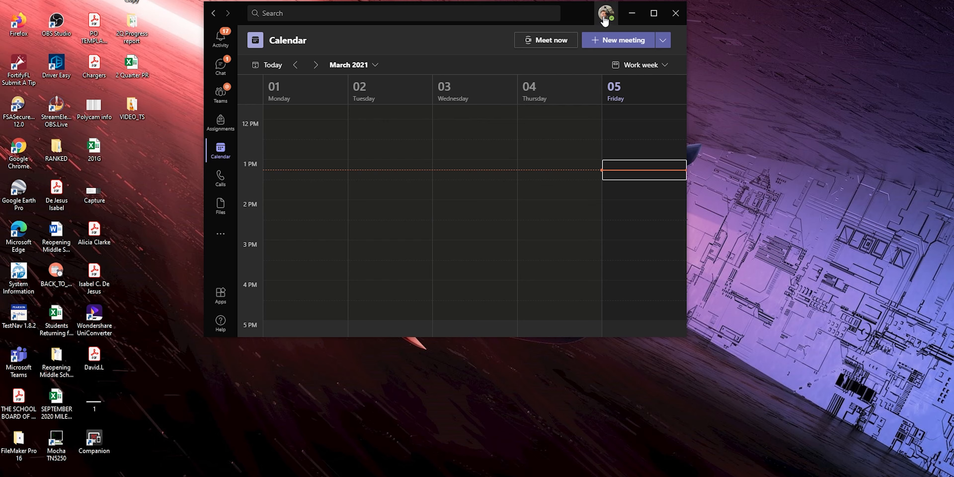
# Review Teams Devices settings showing Polycom Studio as speaker, microphone and camera
pyautogui.click(605, 13)
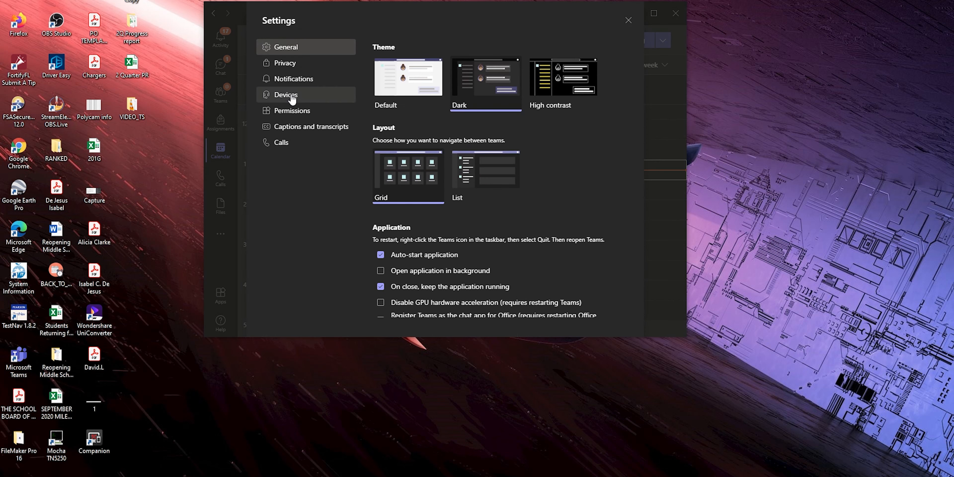
pyautogui.click(285, 95)
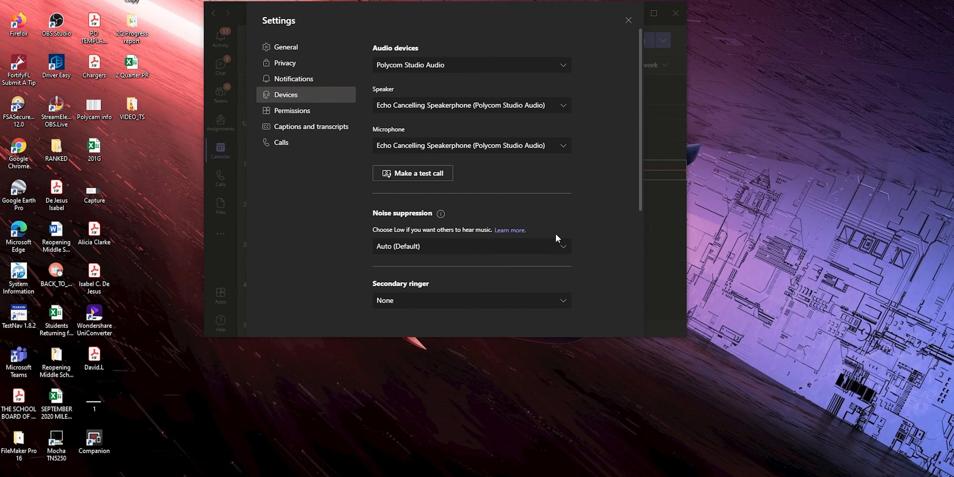
pyautogui.moveTo(442, 67)
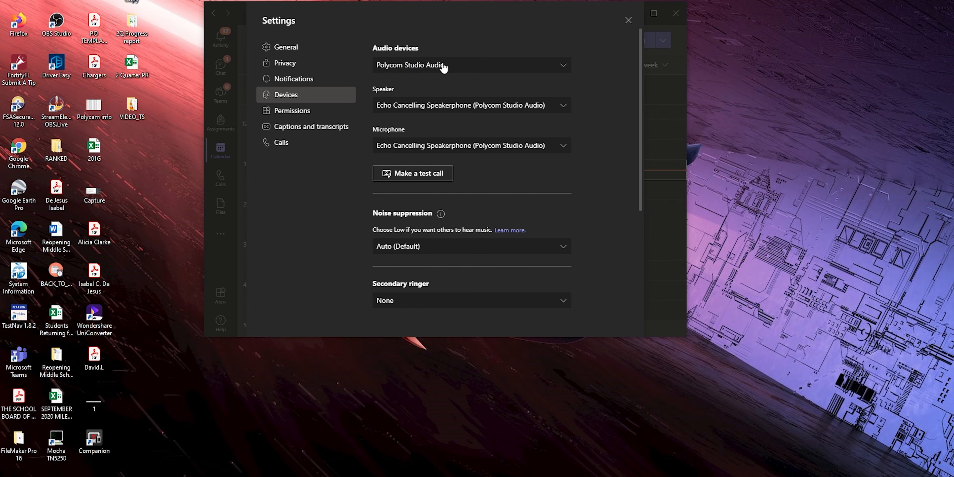
pyautogui.moveTo(530, 111)
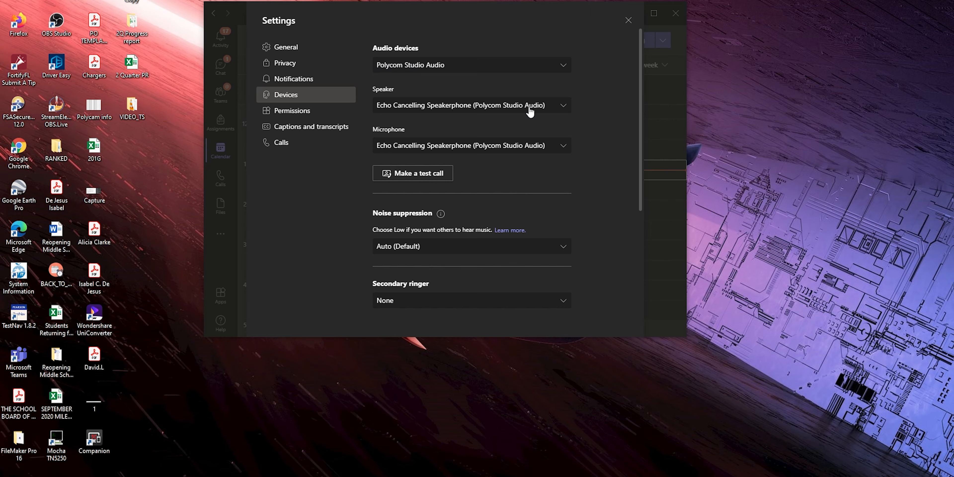
pyautogui.moveTo(531, 151)
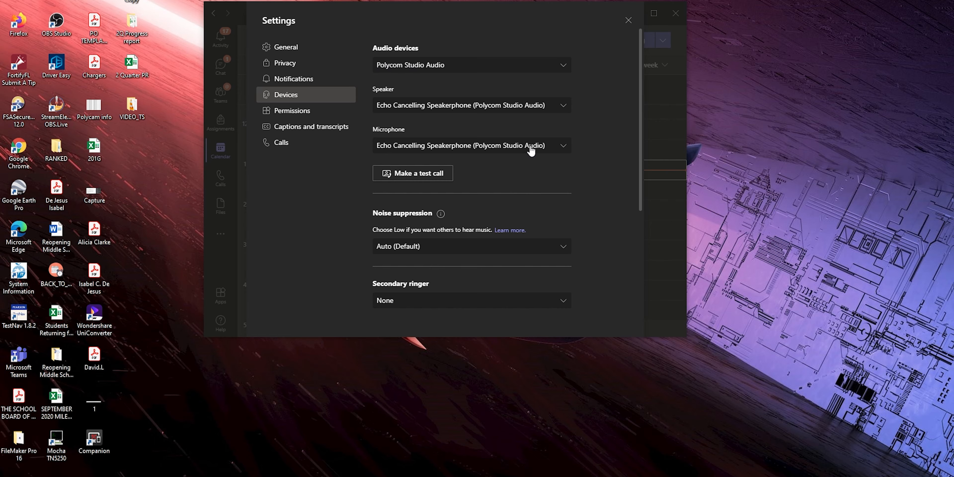
pyautogui.scroll(-3)
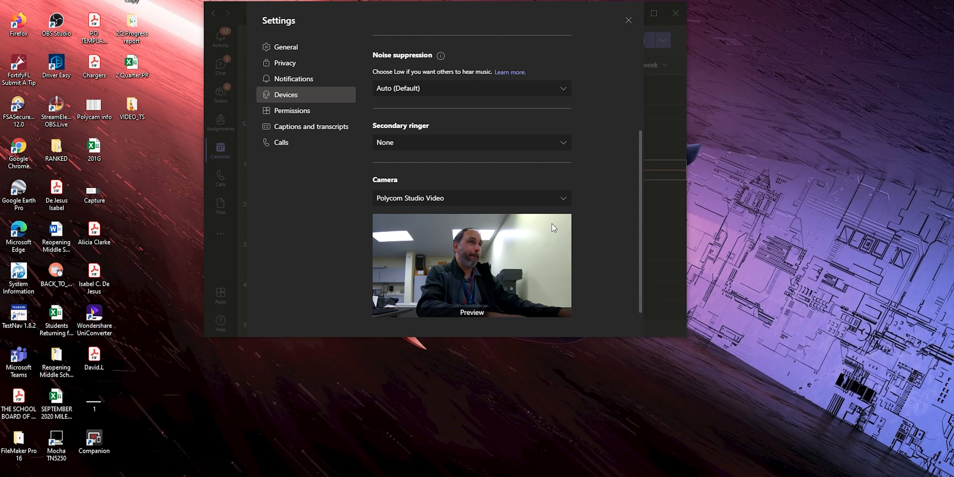
pyautogui.scroll(3)
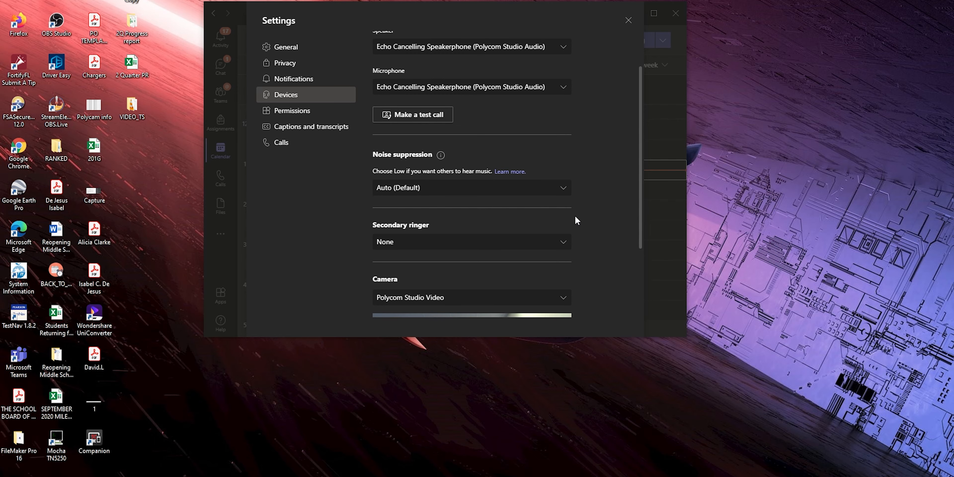
pyautogui.scroll(3)
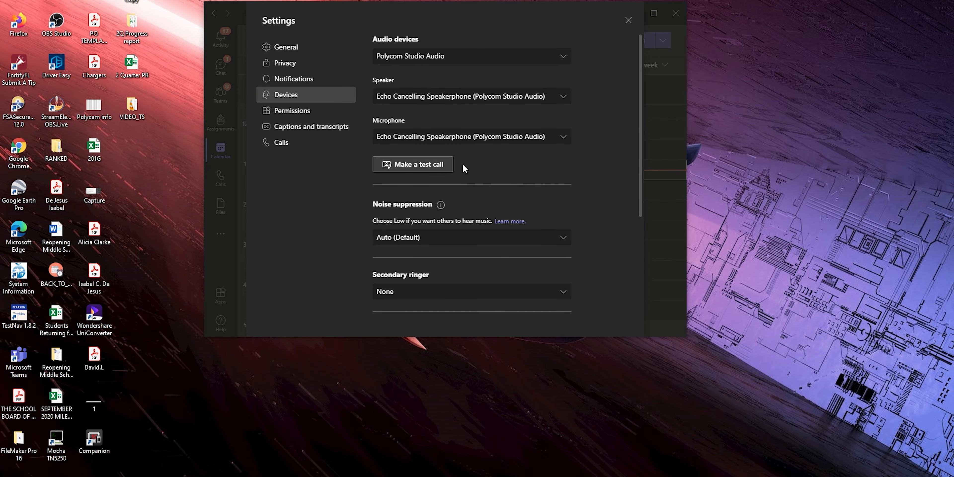
pyautogui.moveTo(426, 168)
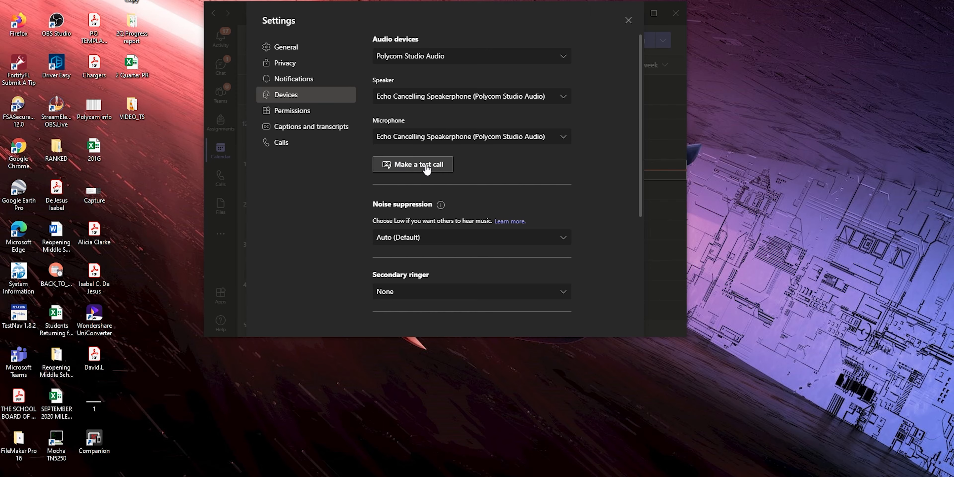
# Start a Teams test call using the Polycom Studio devices
pyautogui.click(413, 165)
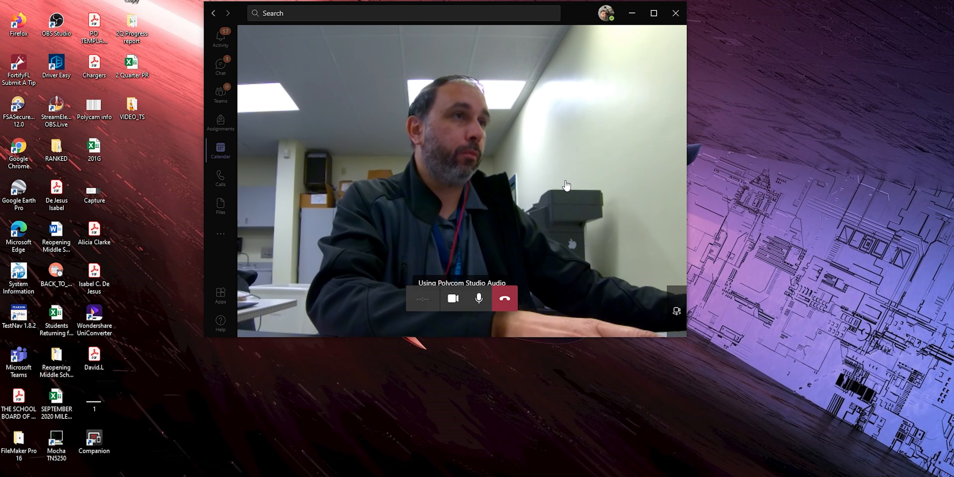
pyautogui.click(453, 298)
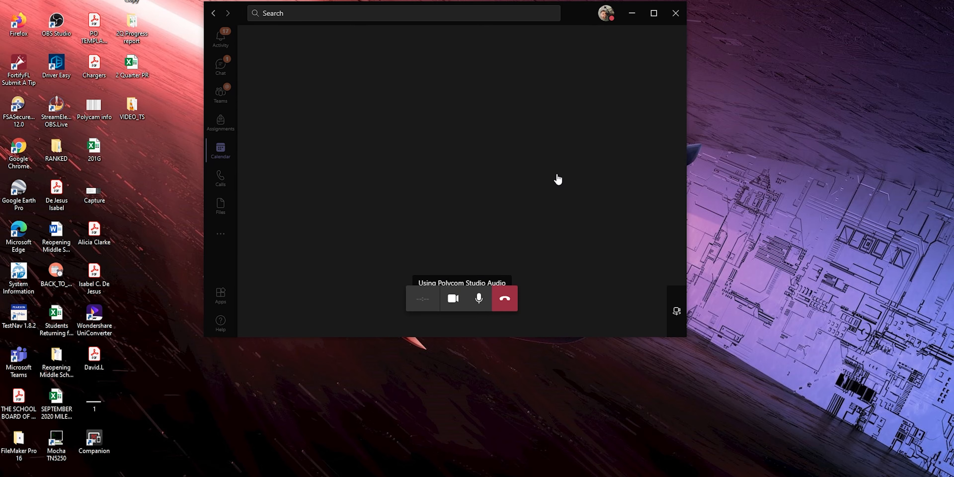